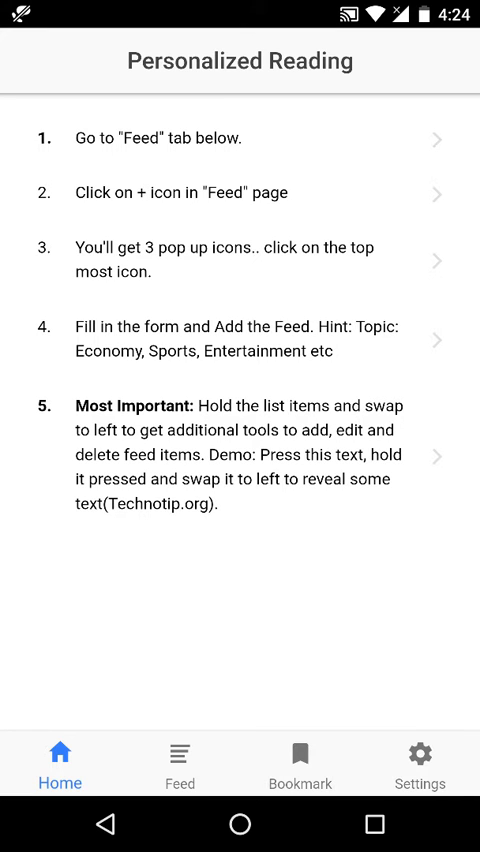
View the Publications feed list with Technotip.org, then bring up the Settings options
click(180, 762)
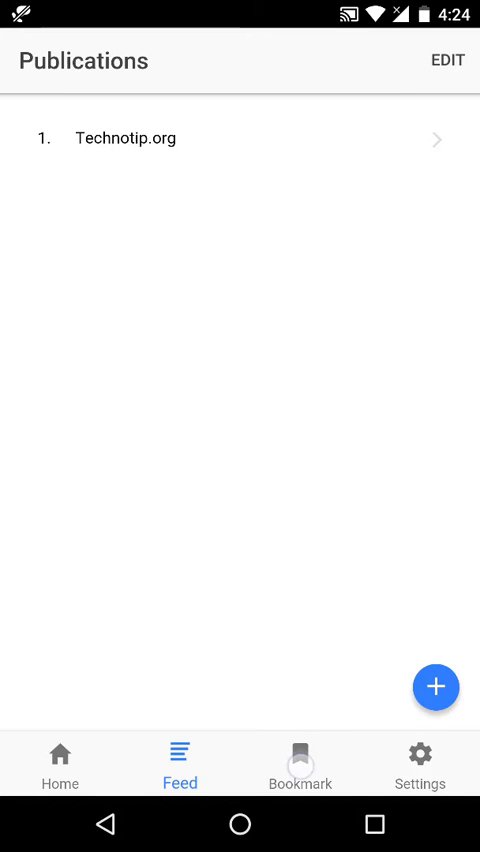
click(420, 762)
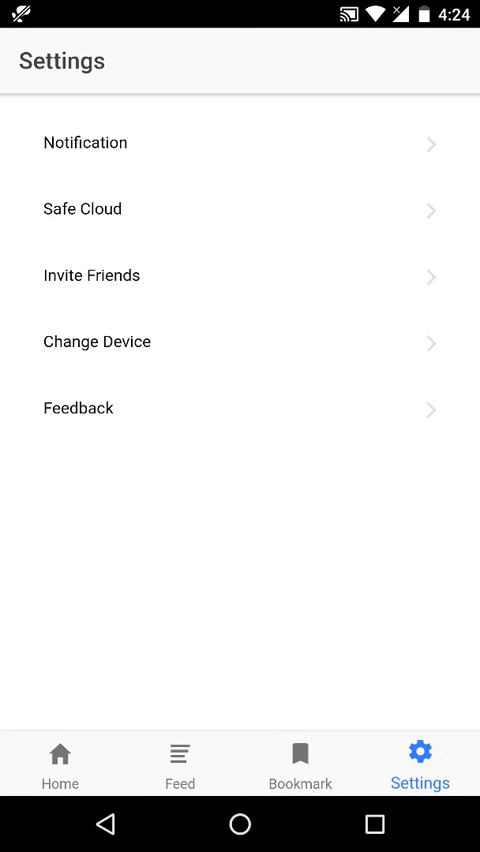
Cancel deleting the Technotip.org feed and expand the three feed-adding options
click(180, 760)
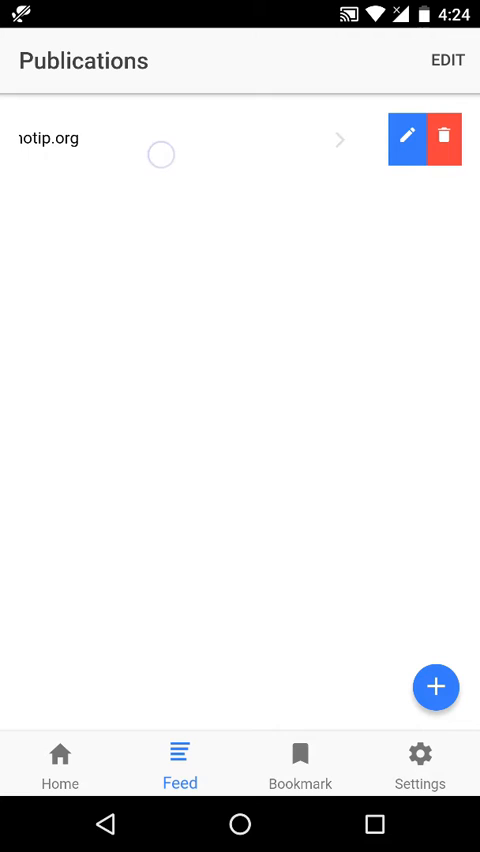
click(450, 138)
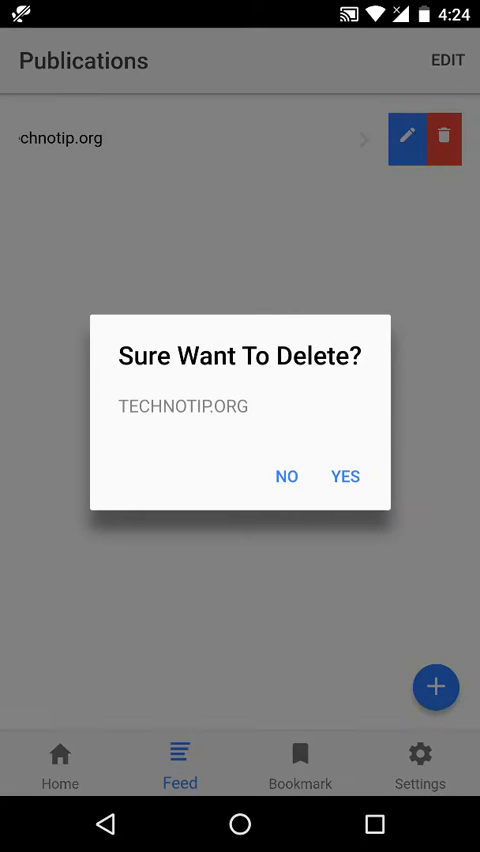
click(287, 476)
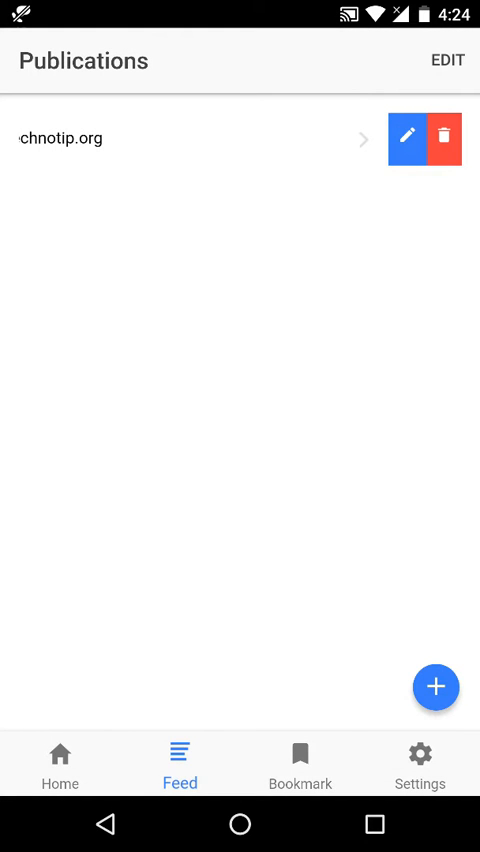
click(435, 687)
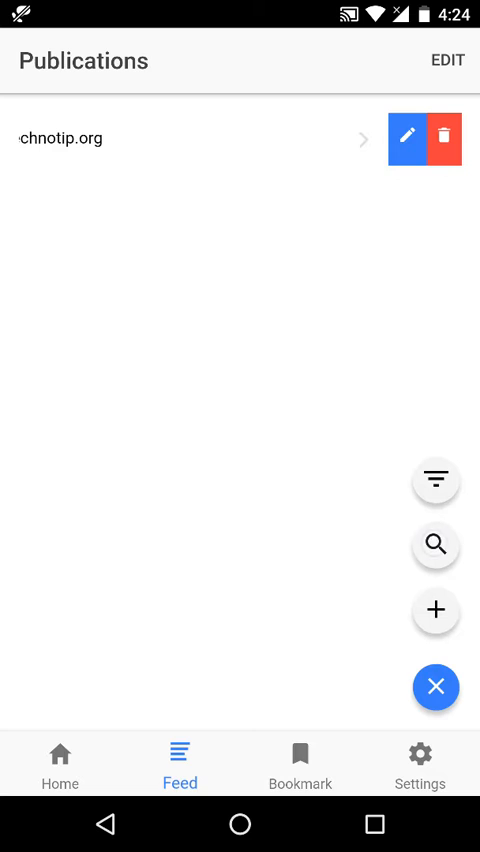
Search 'Zenha', subscribe to Zenhabits.net, and view its articles on Home
click(435, 545)
text(Zenha)
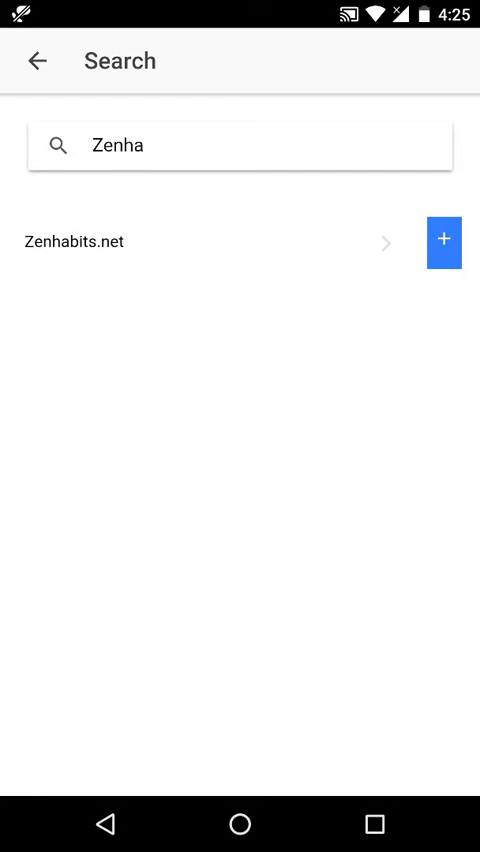
click(444, 241)
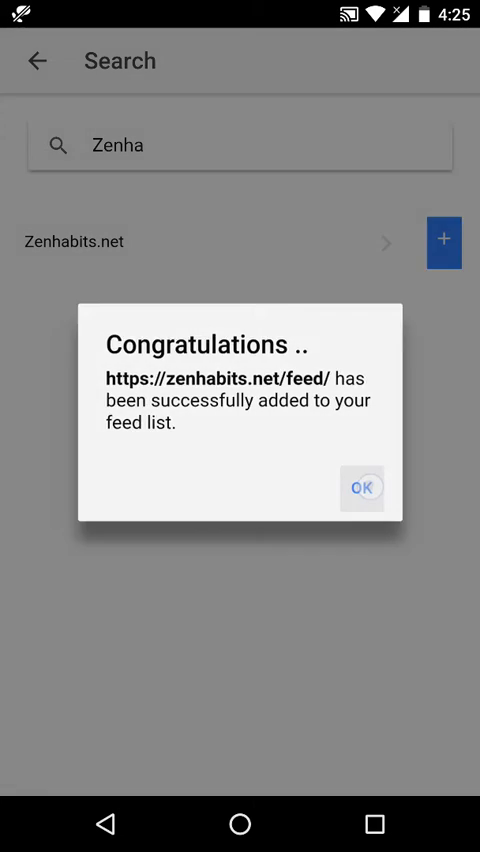
click(361, 489)
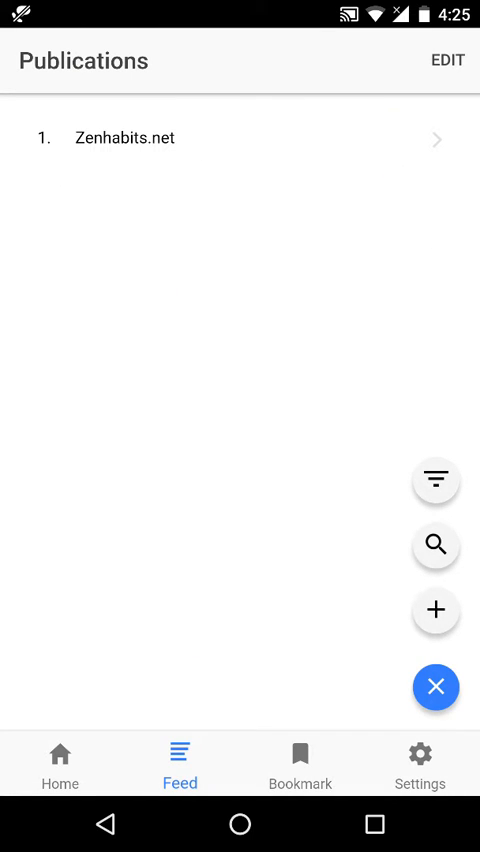
click(59, 763)
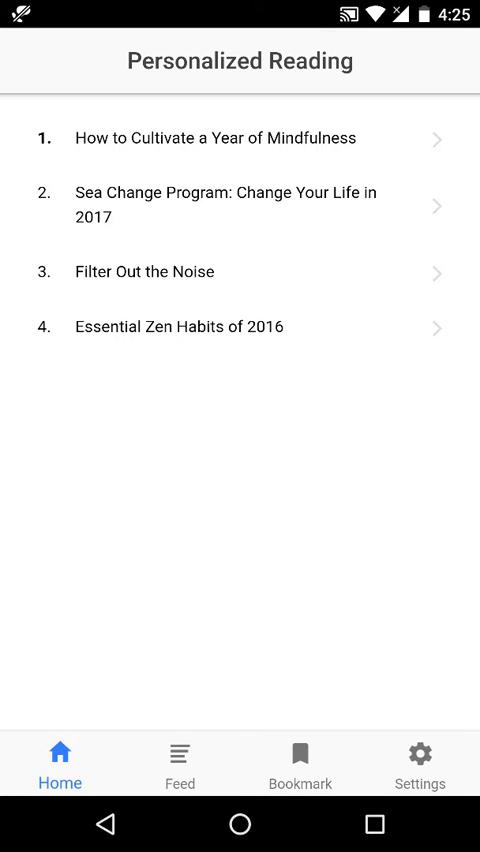
Browse the complete Zenhabits.net article list, then leave it
click(180, 762)
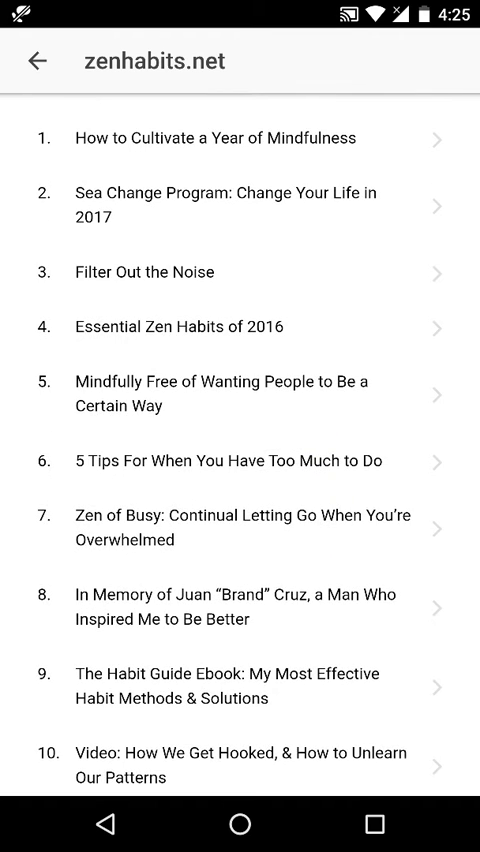
click(36, 60)
text(L)
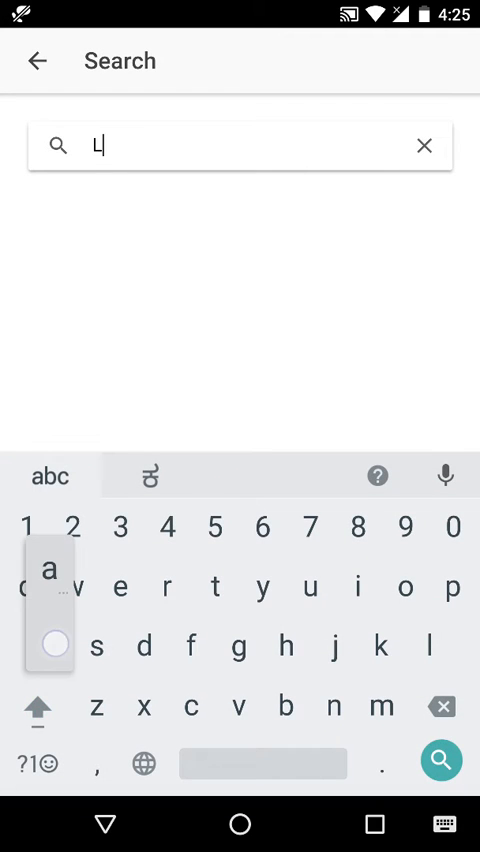
Search 'Labnol', add Labnol.org as a feed, and check Home and Publications
text(abn)
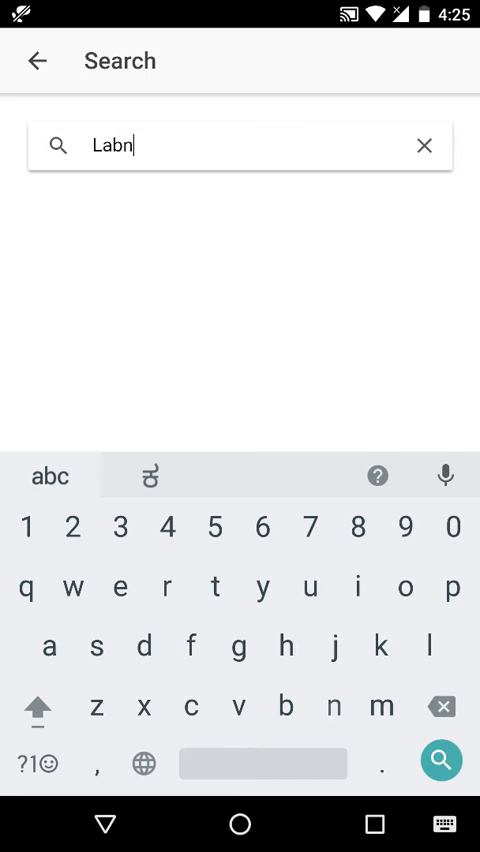
text(ol)
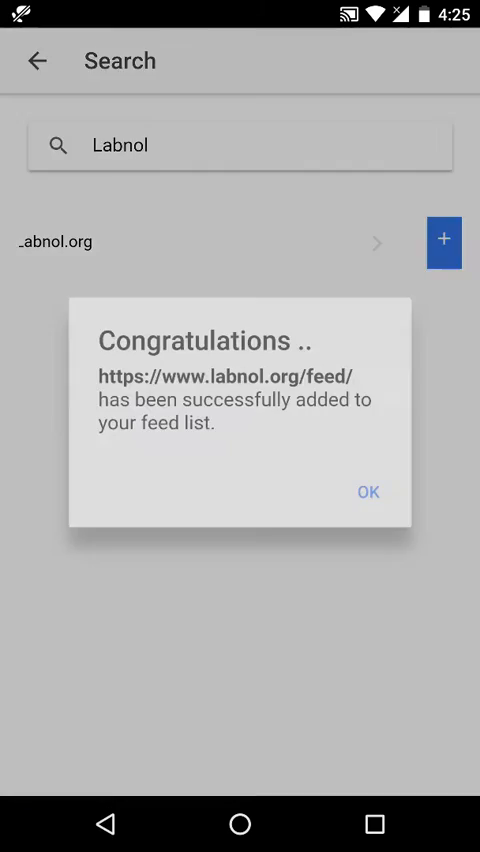
click(368, 491)
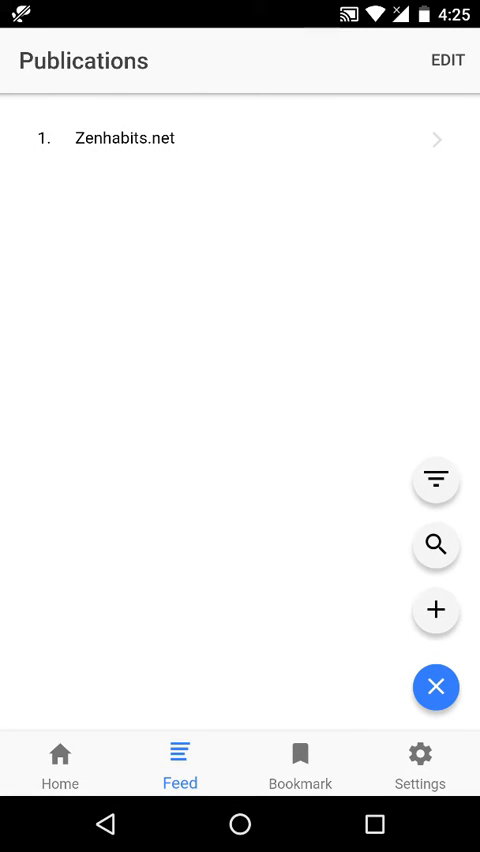
click(435, 609)
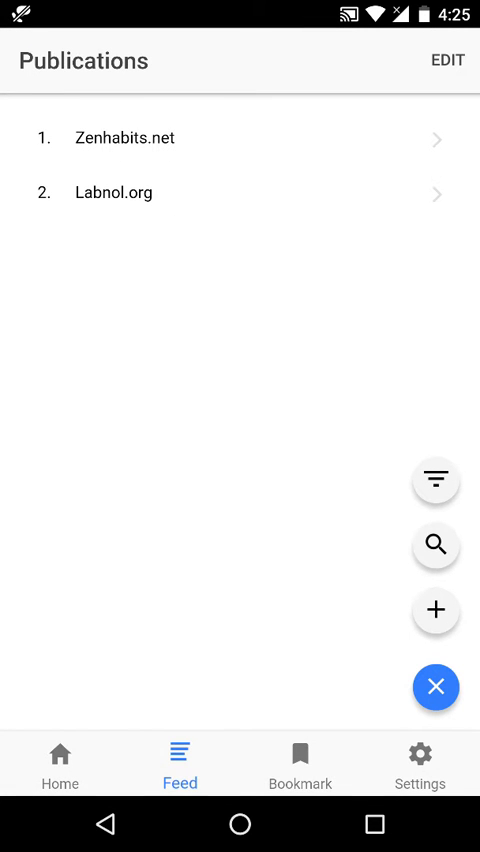
click(60, 760)
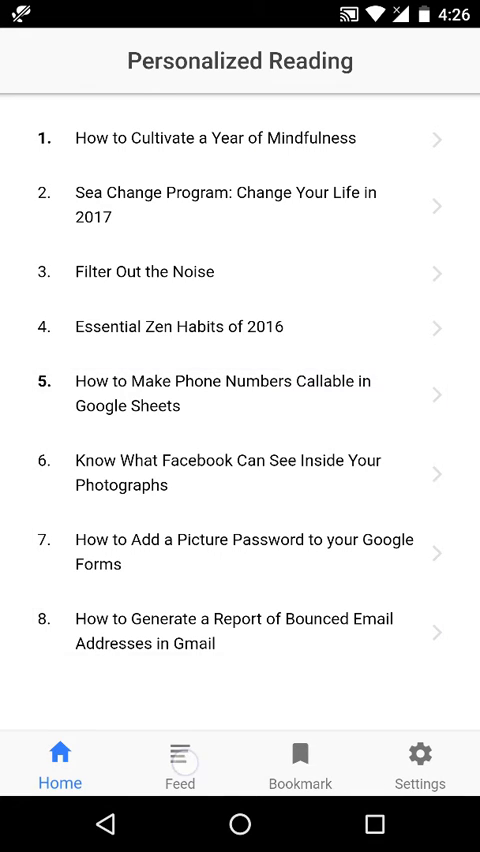
click(180, 763)
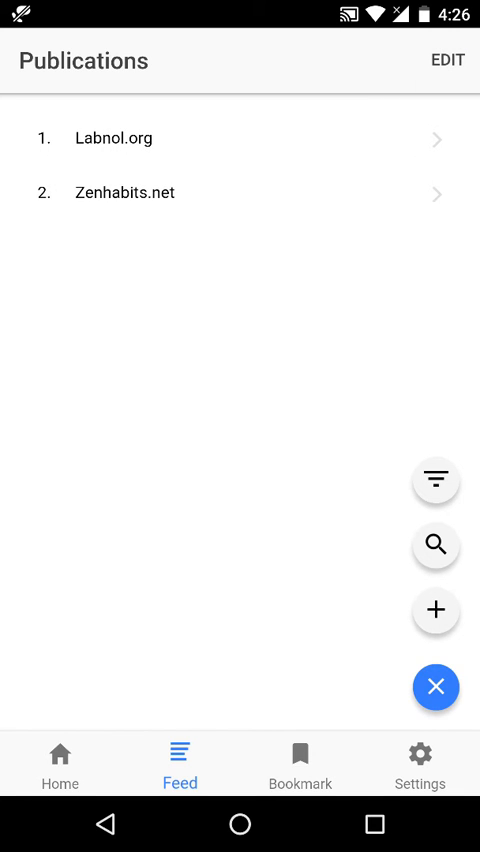
Return to Home, now listing Labnol.org articles ahead of Zenhabits.net articles
click(60, 760)
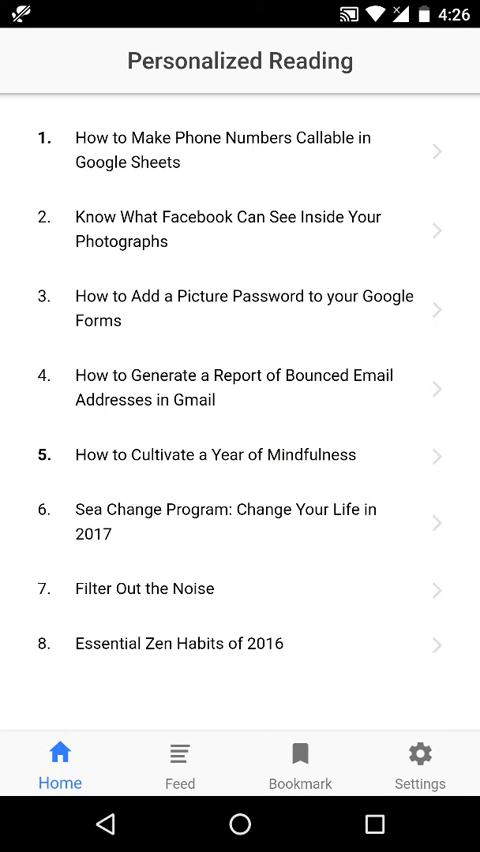
Bookmark 'How to Cultivate a Year of Mindfulness', confirm it under Bookmarks, then open Settings
click(255, 454)
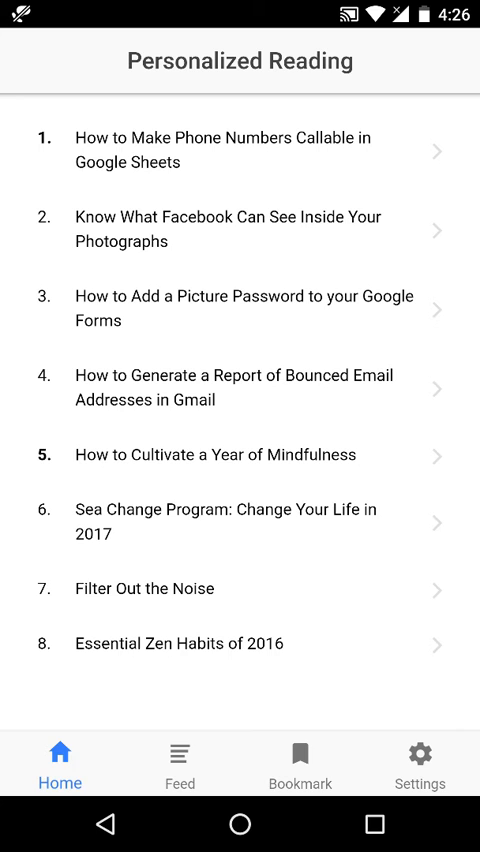
click(214, 453)
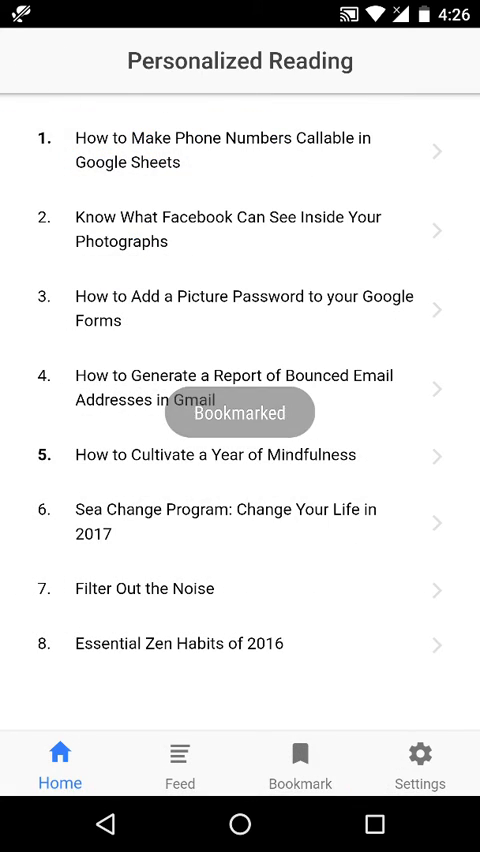
click(299, 761)
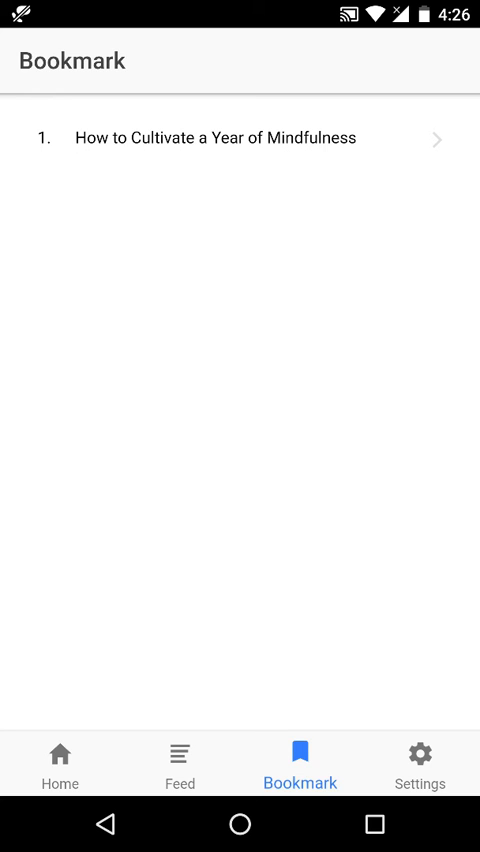
click(59, 760)
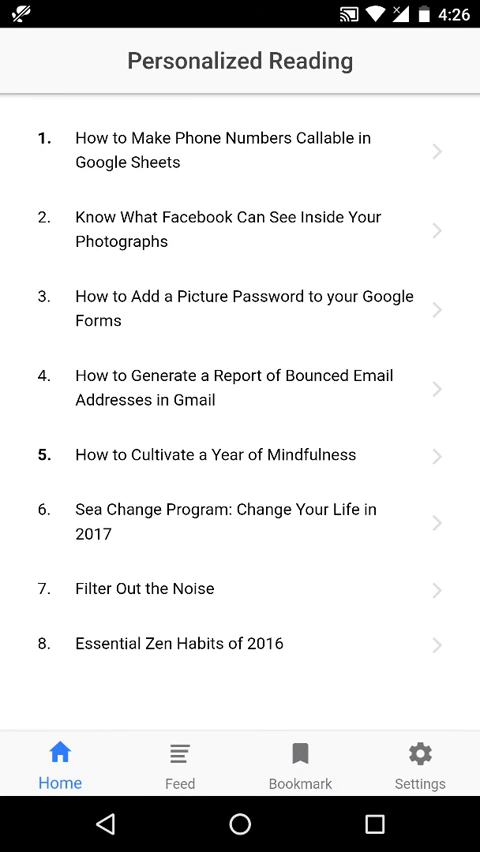
click(420, 762)
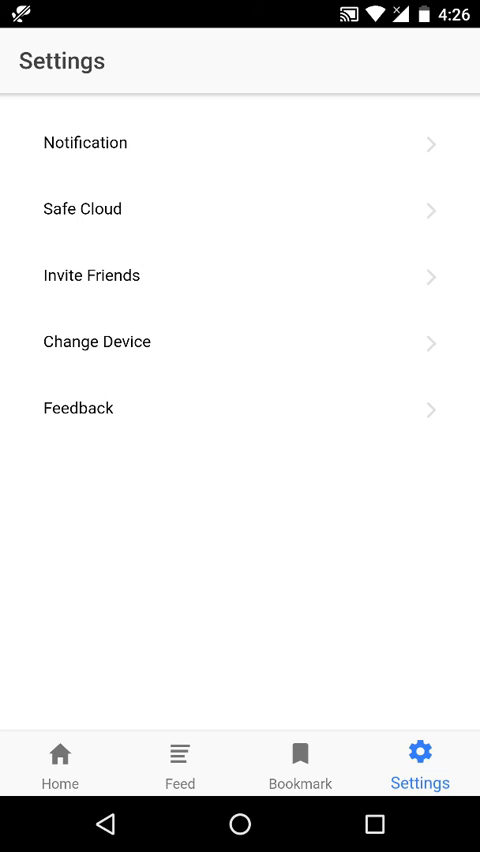